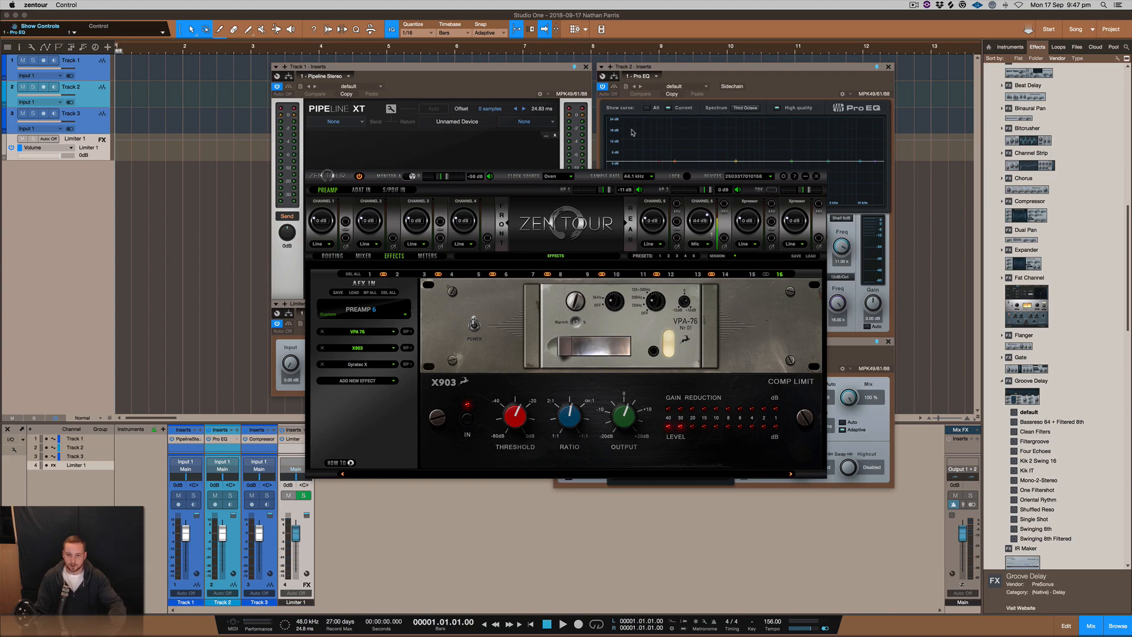
mouse_move(796, 188)
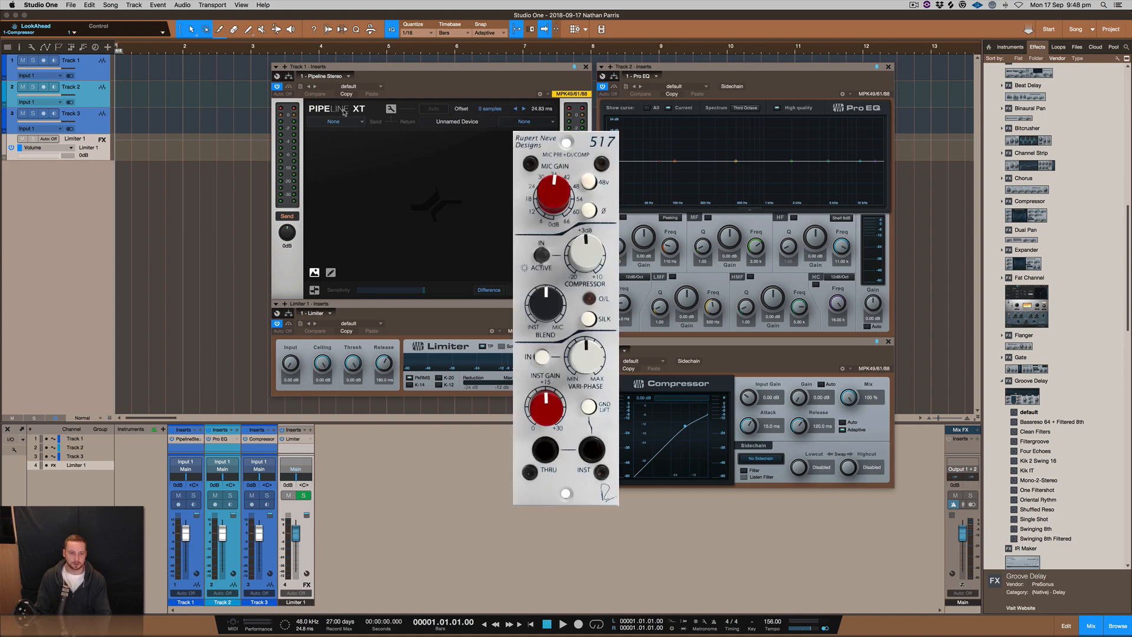
mouse_move(431, 202)
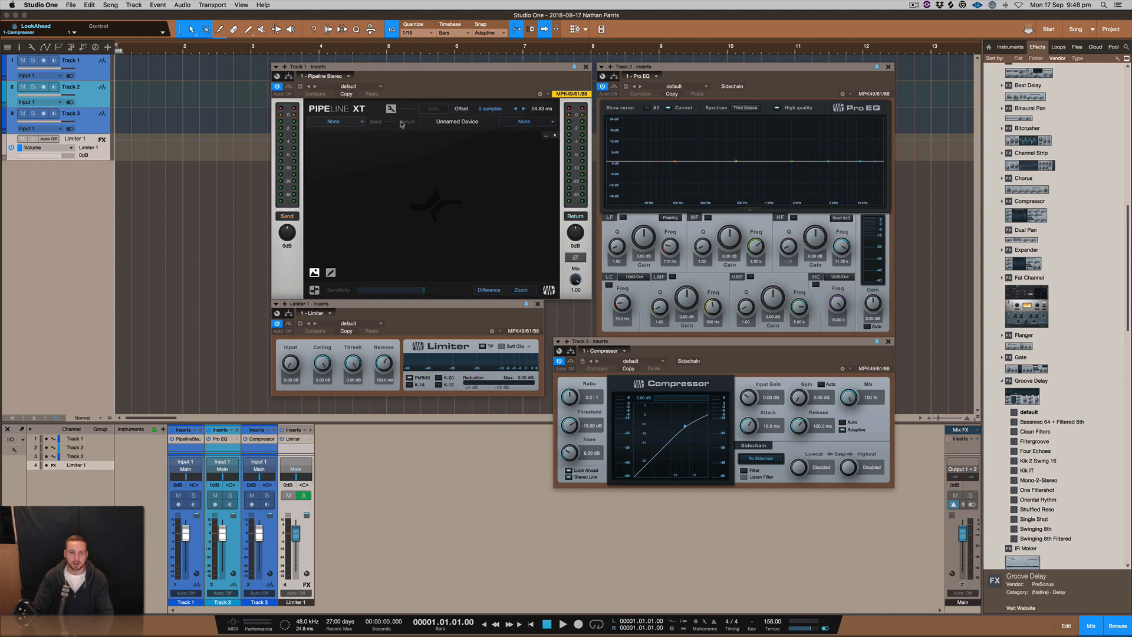
mouse_move(614, 167)
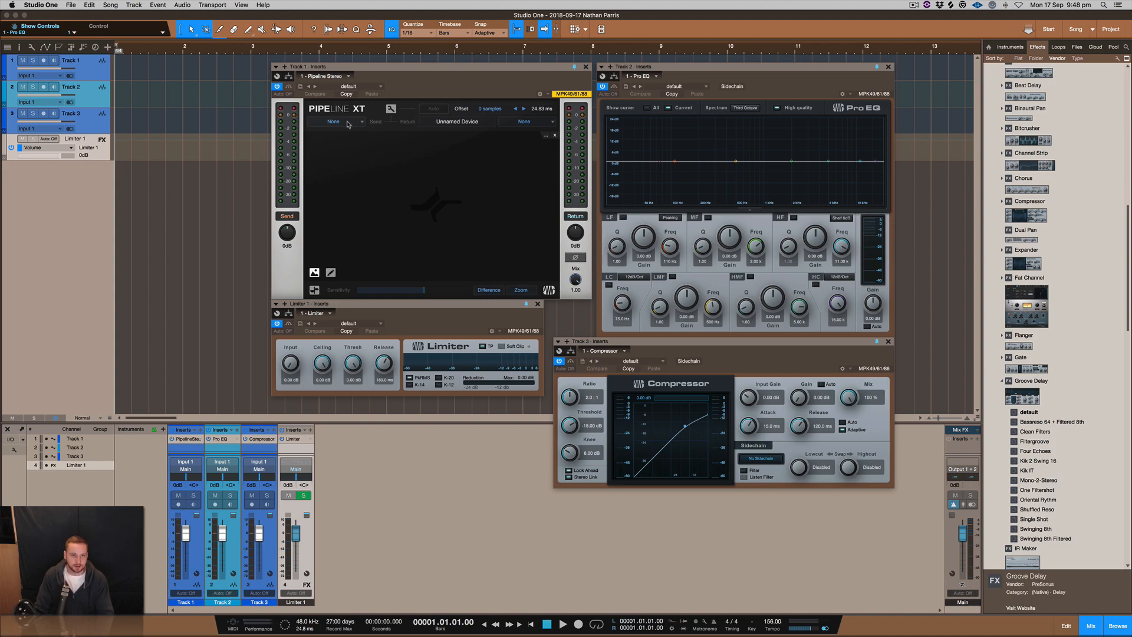
left_click(348, 121)
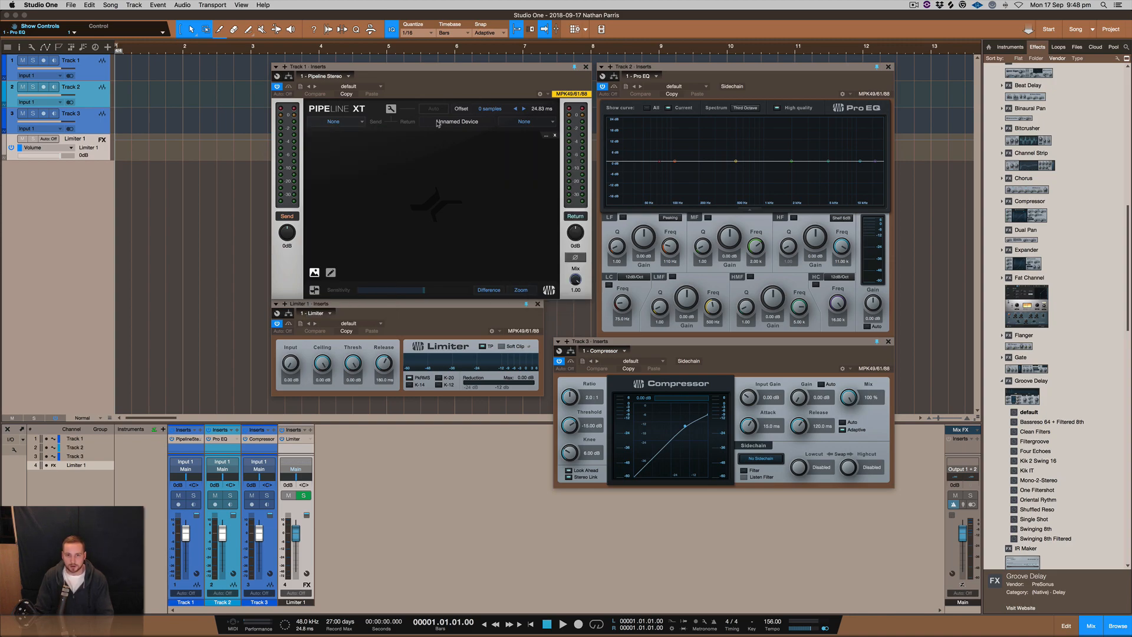
mouse_move(426, 219)
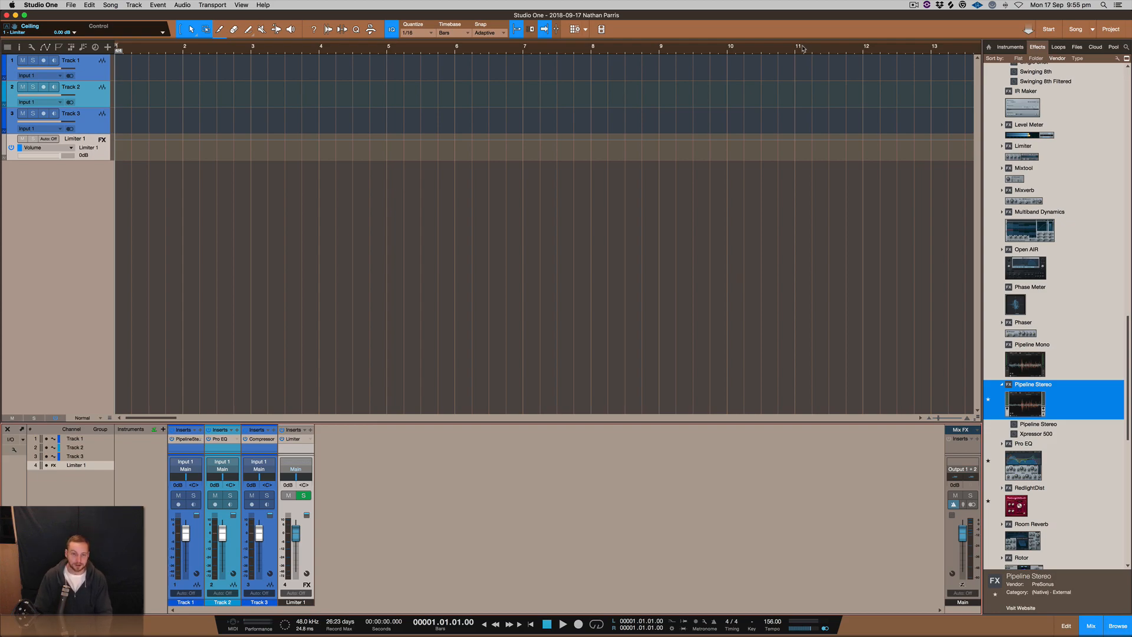
mouse_move(757, 99)
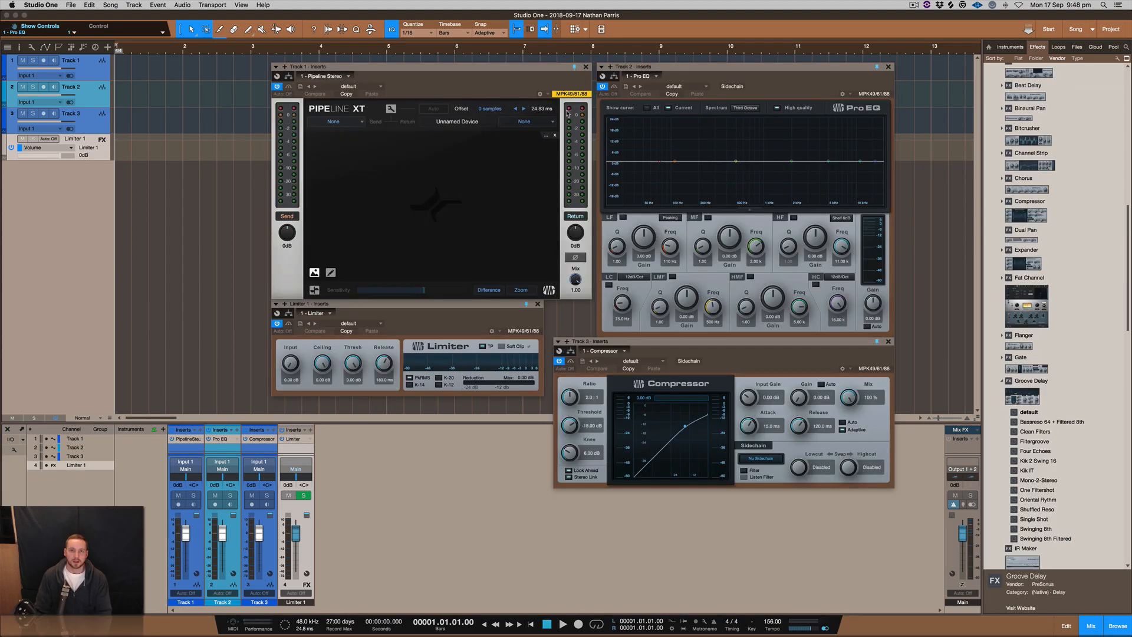
mouse_move(449, 180)
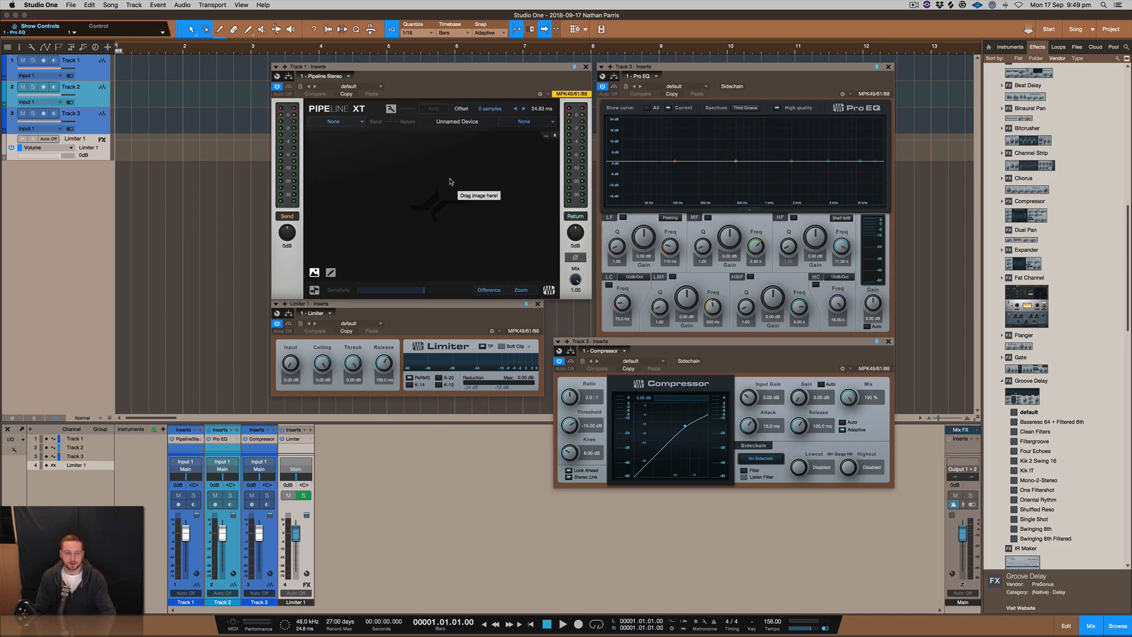
mouse_move(435, 68)
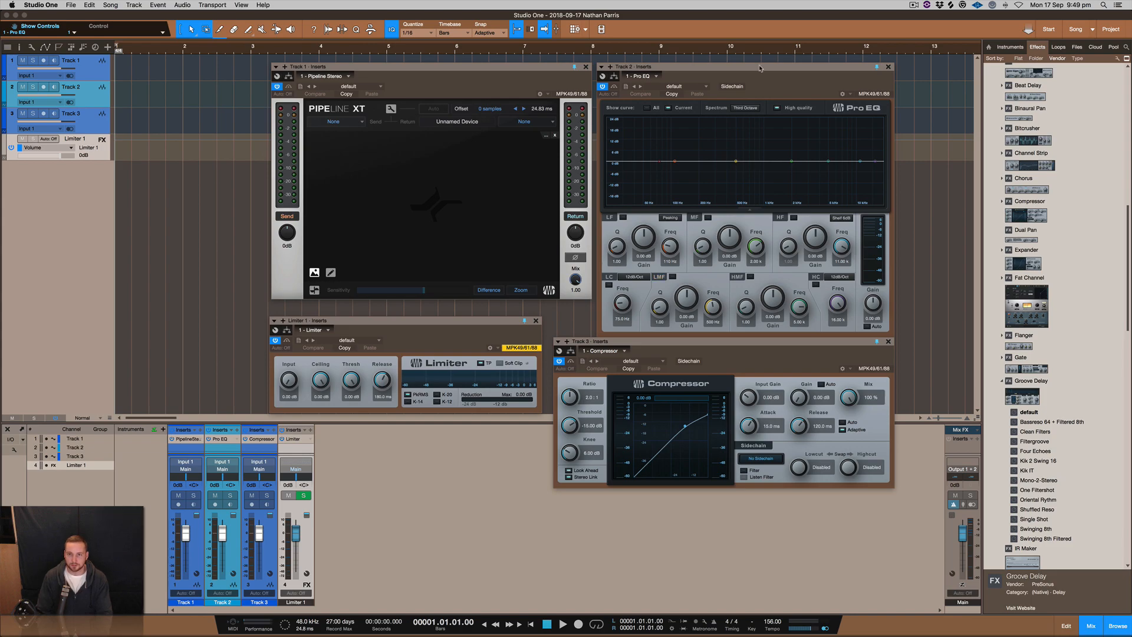
Close the Pipeline XT editor and centre the Pro EQ editor on screen
left_click(586, 66)
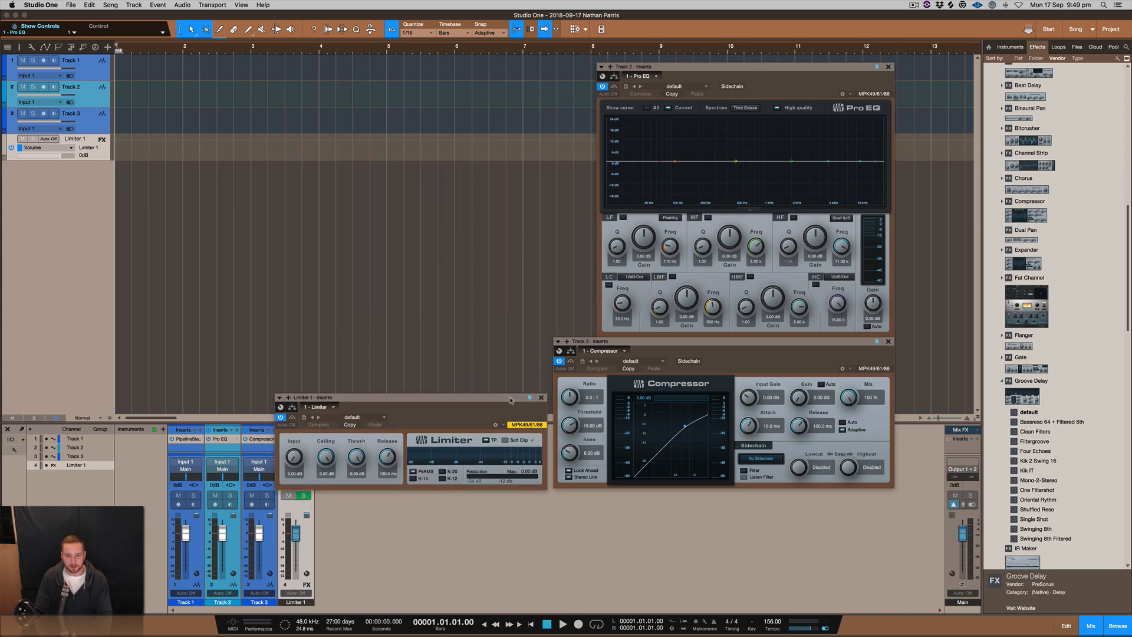
left_click_drag(722, 66, 545, 72)
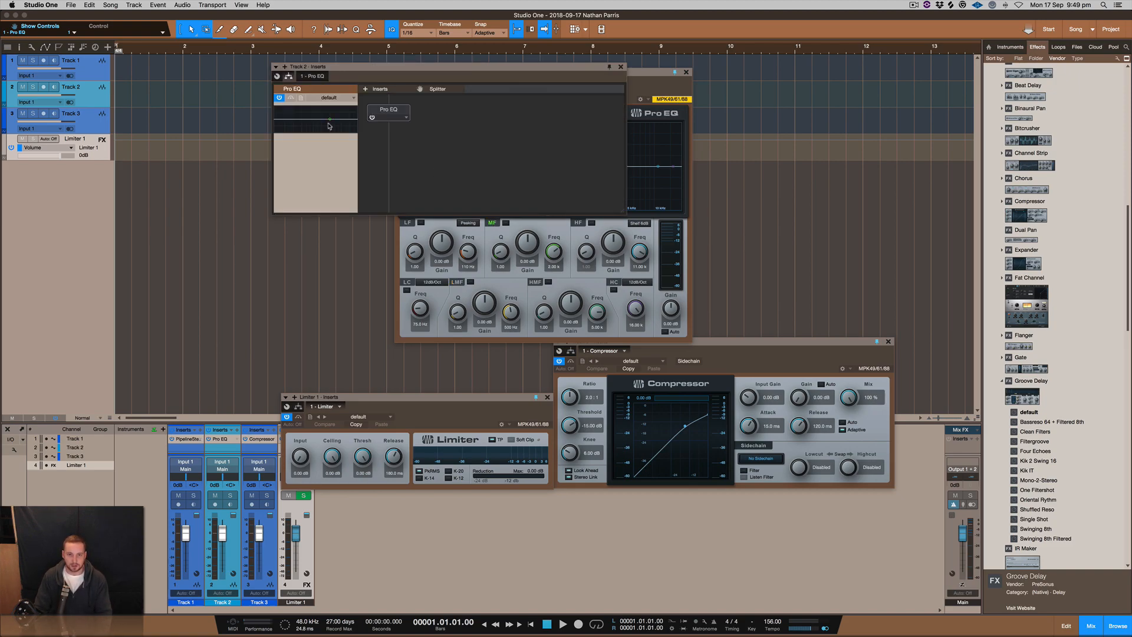
mouse_move(392, 141)
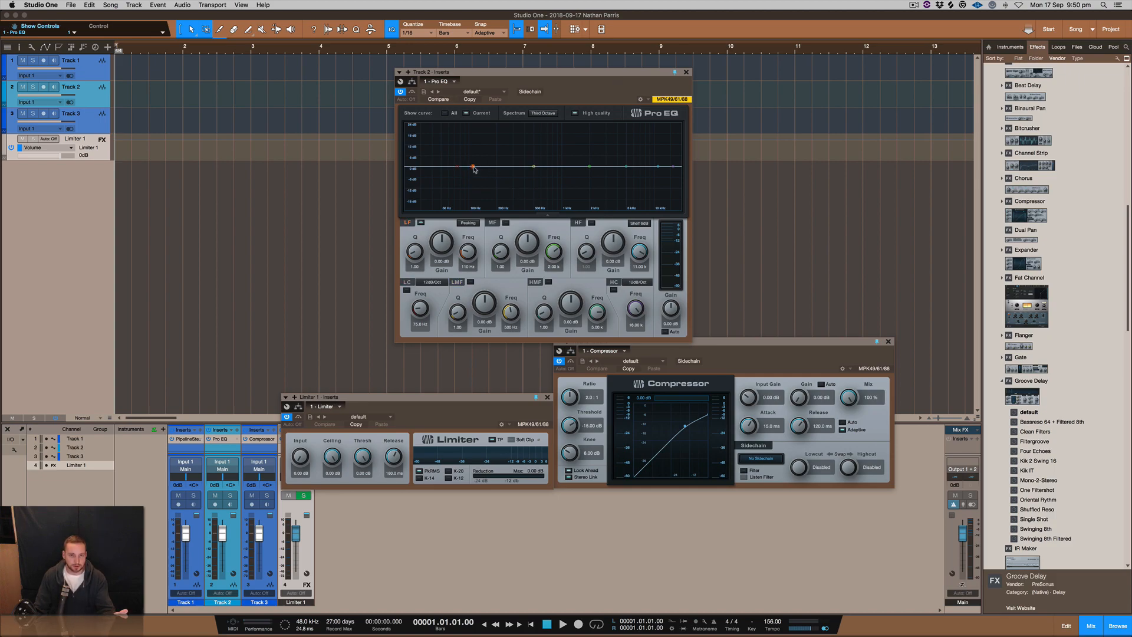
Pull down Pro EQ's low-mid band to roll off the low end
left_click_drag(473, 168, 473, 189)
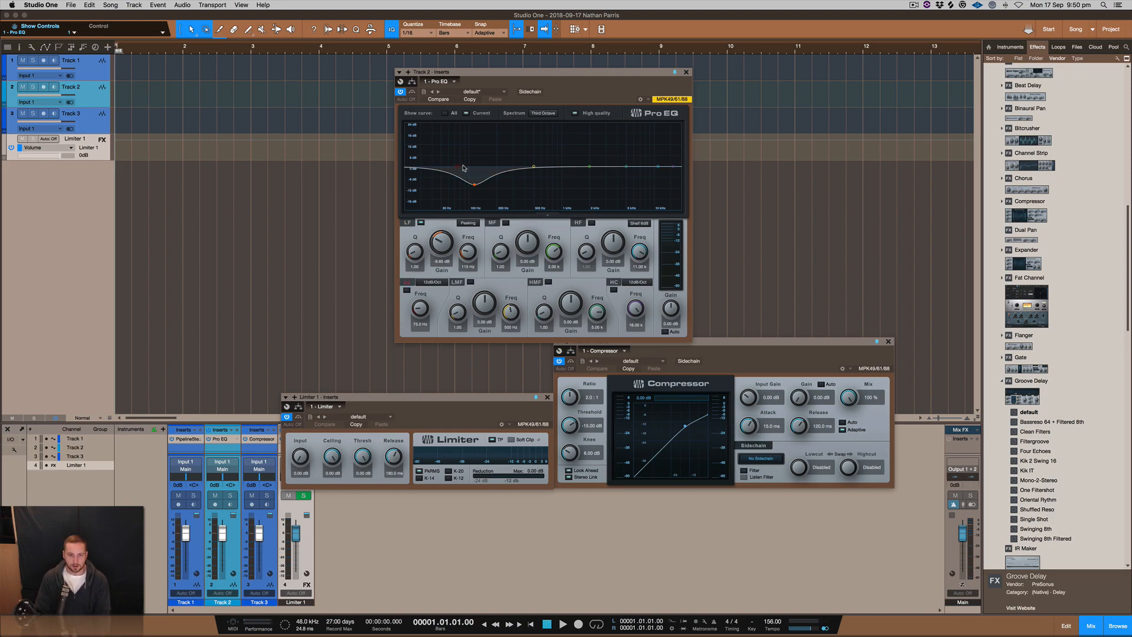
left_click_drag(474, 182, 476, 173)
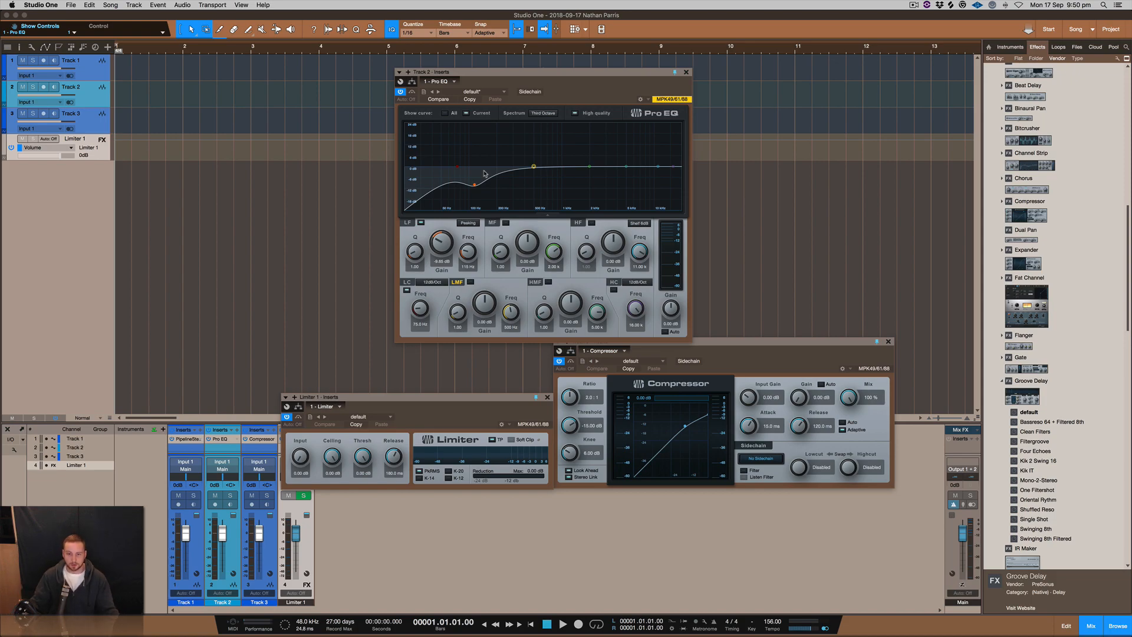
mouse_move(876, 264)
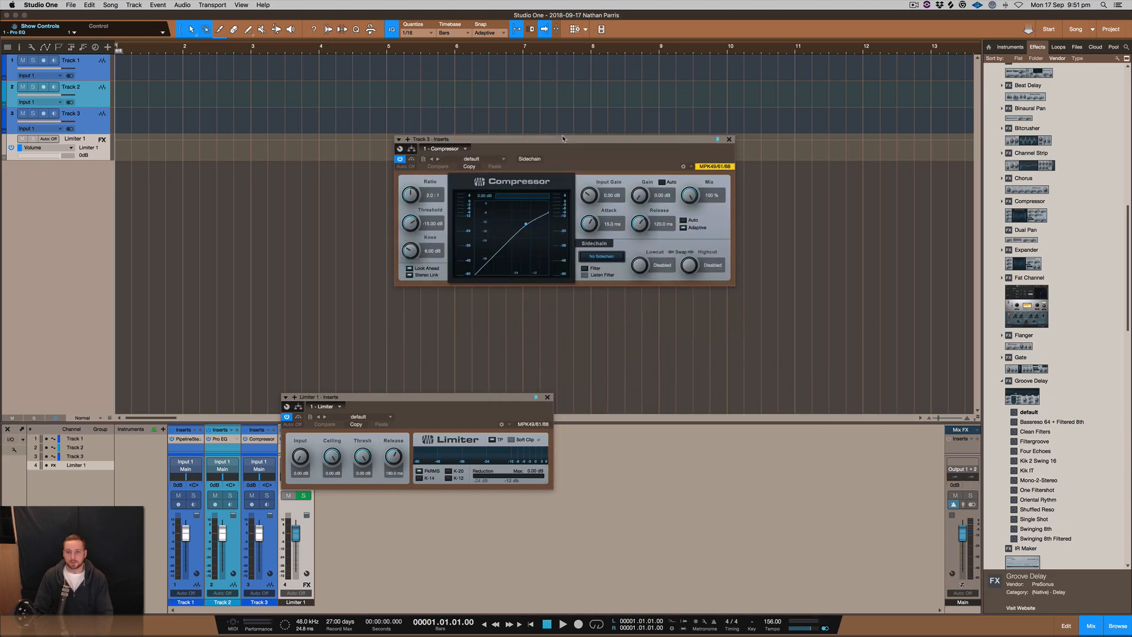
Enlarge the Compressor, set its sidechain filter around 1.07k-1.18k, audition it and toggle Look Ahead
left_click_drag(564, 139, 564, 176)
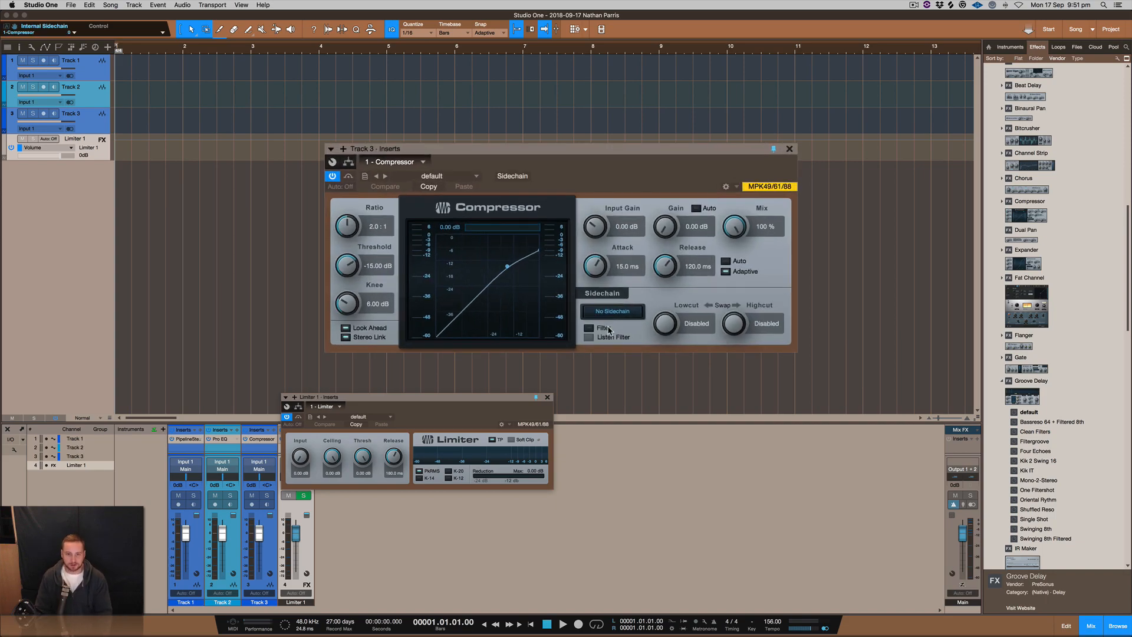
left_click(612, 311)
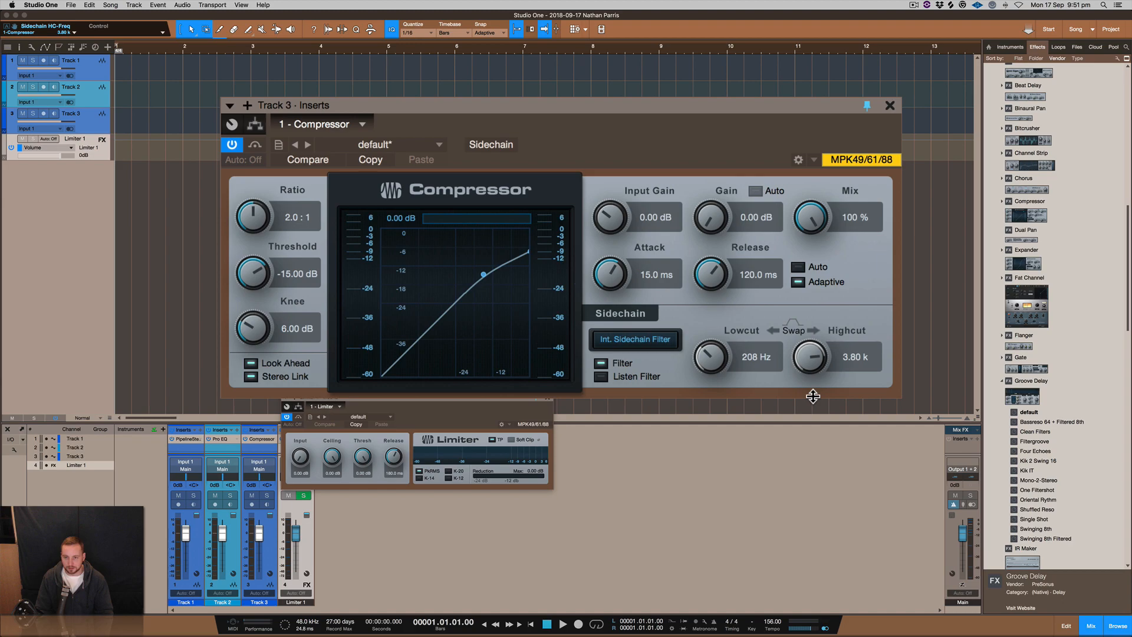
left_click_drag(711, 356, 711, 318)
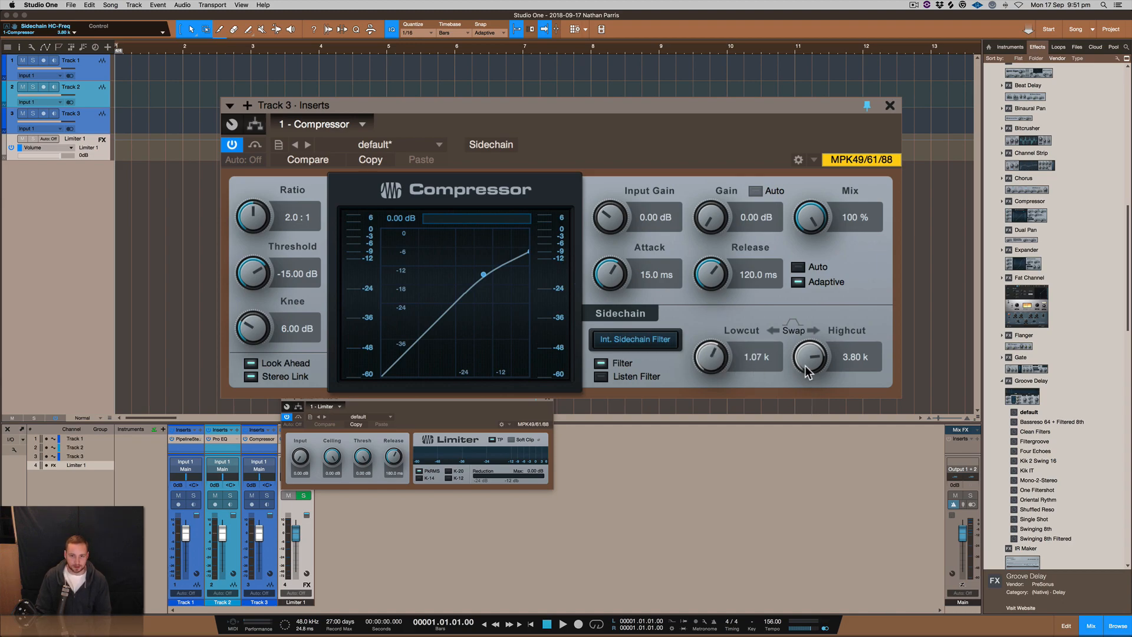
left_click_drag(810, 356, 808, 394)
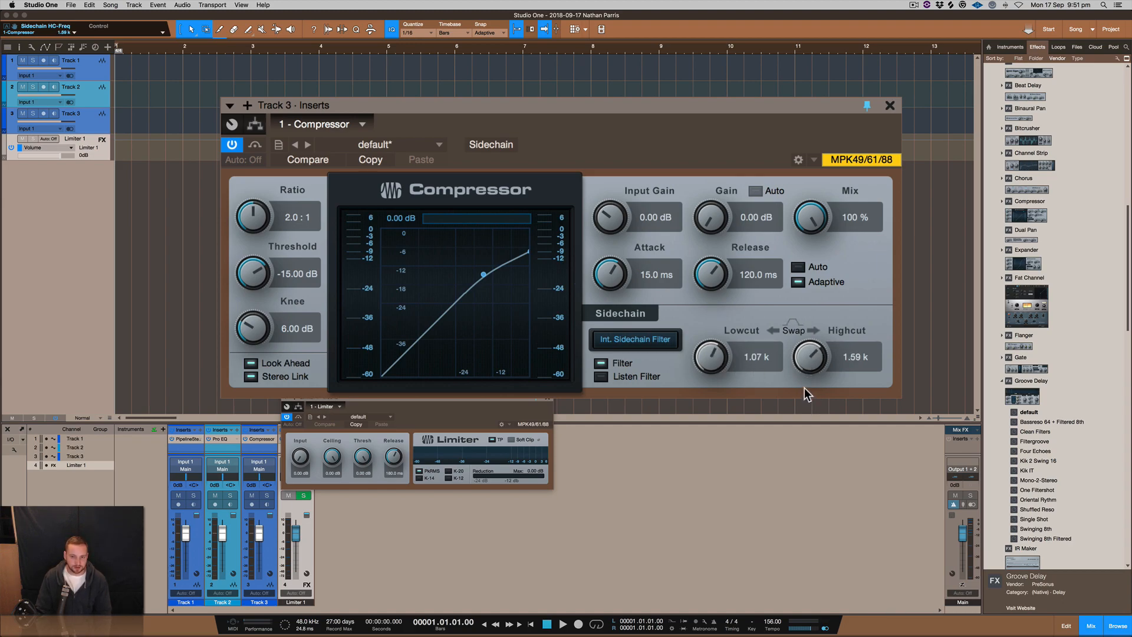
left_click_drag(809, 354, 809, 382)
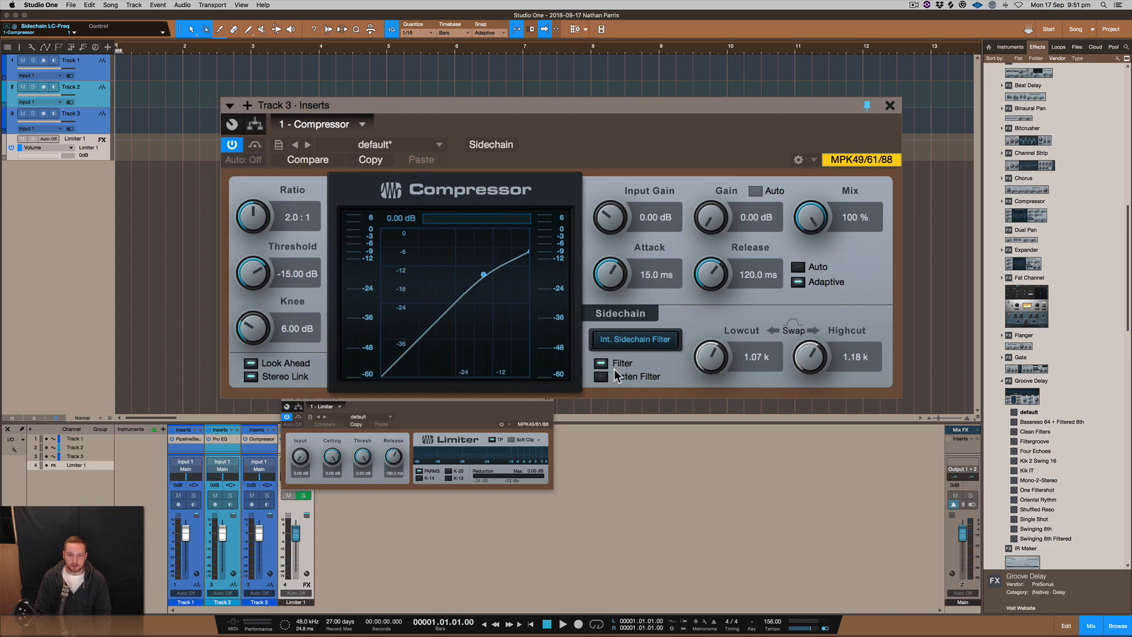
left_click(635, 339)
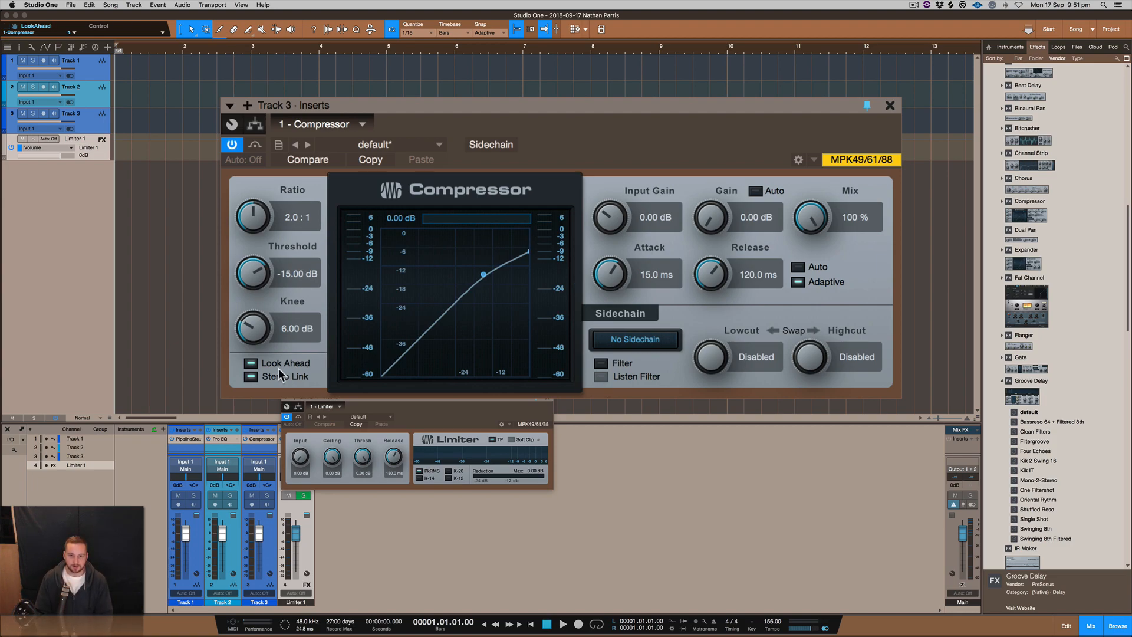
left_click(249, 363)
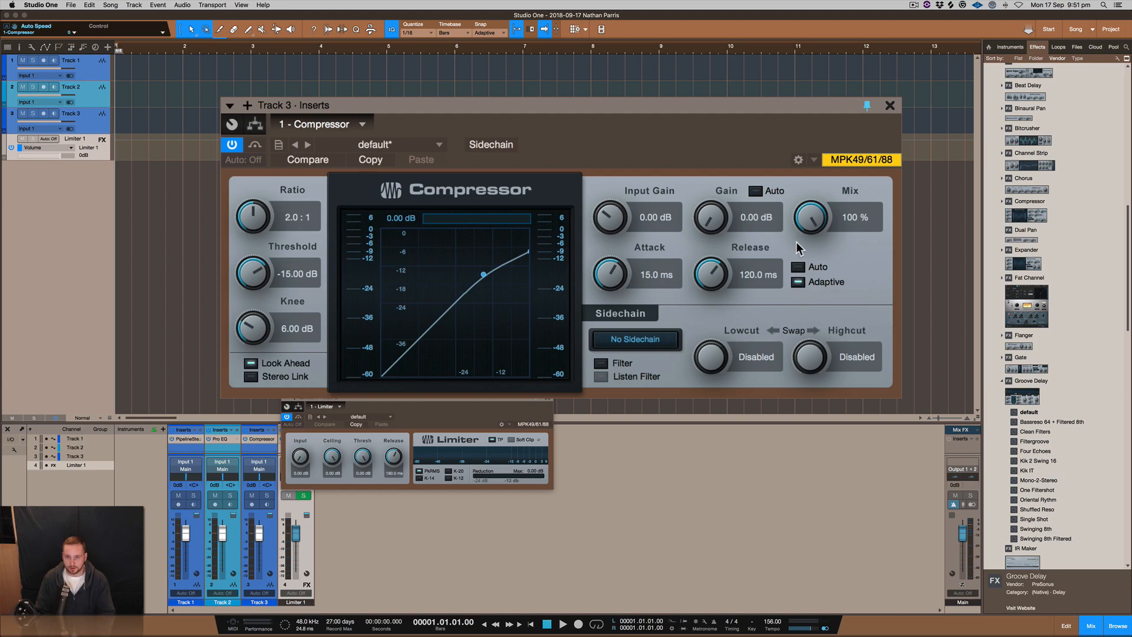
mouse_move(798, 272)
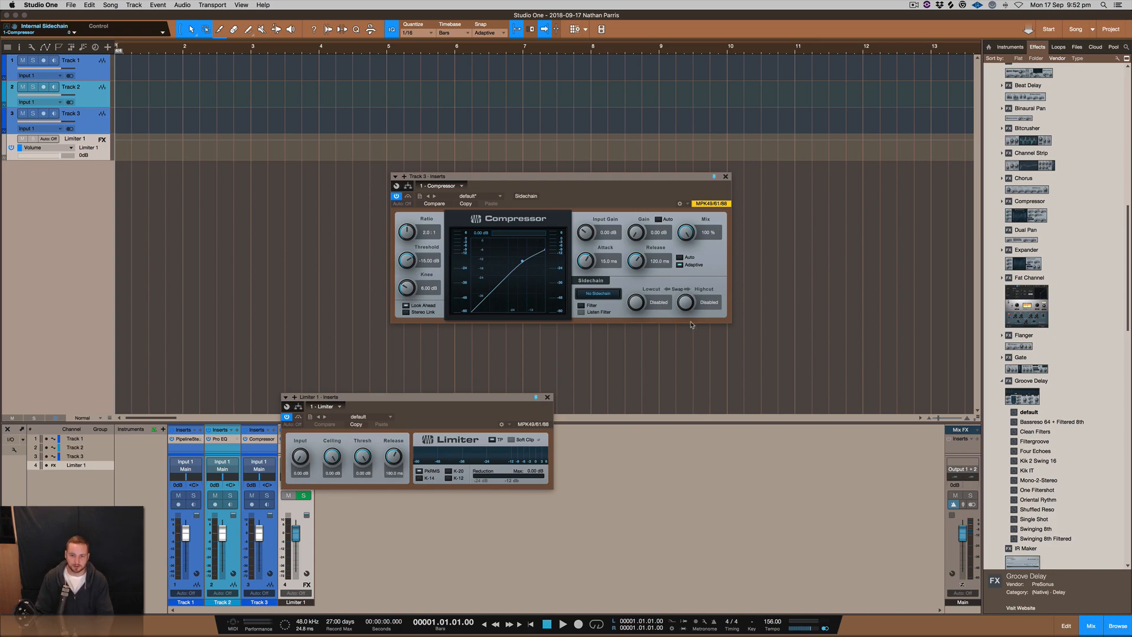
mouse_move(768, 336)
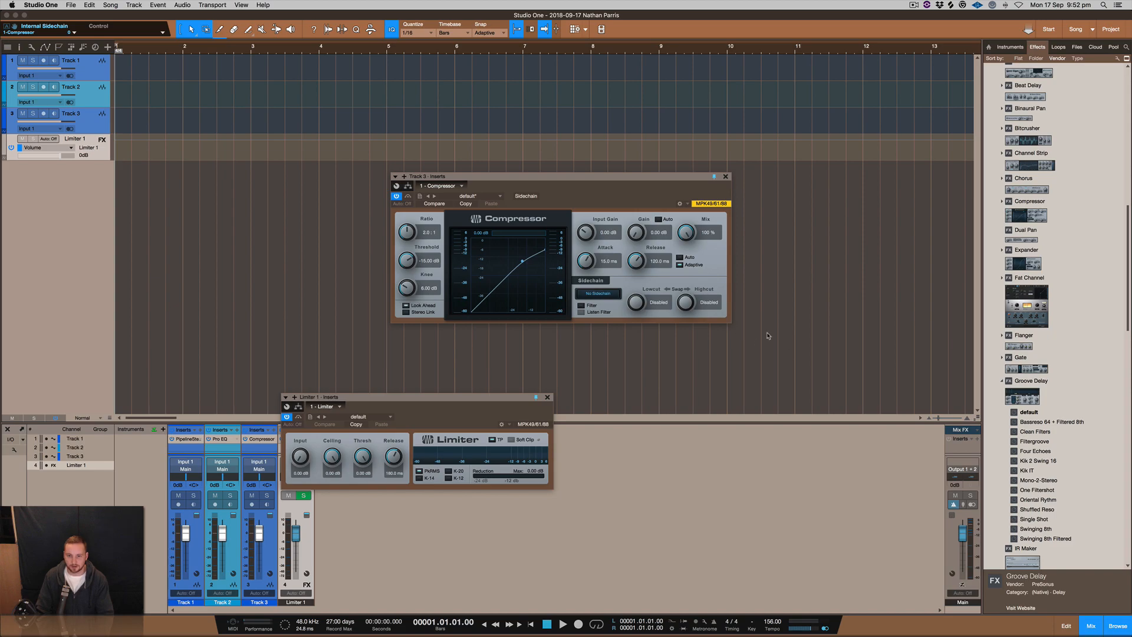
mouse_move(677, 284)
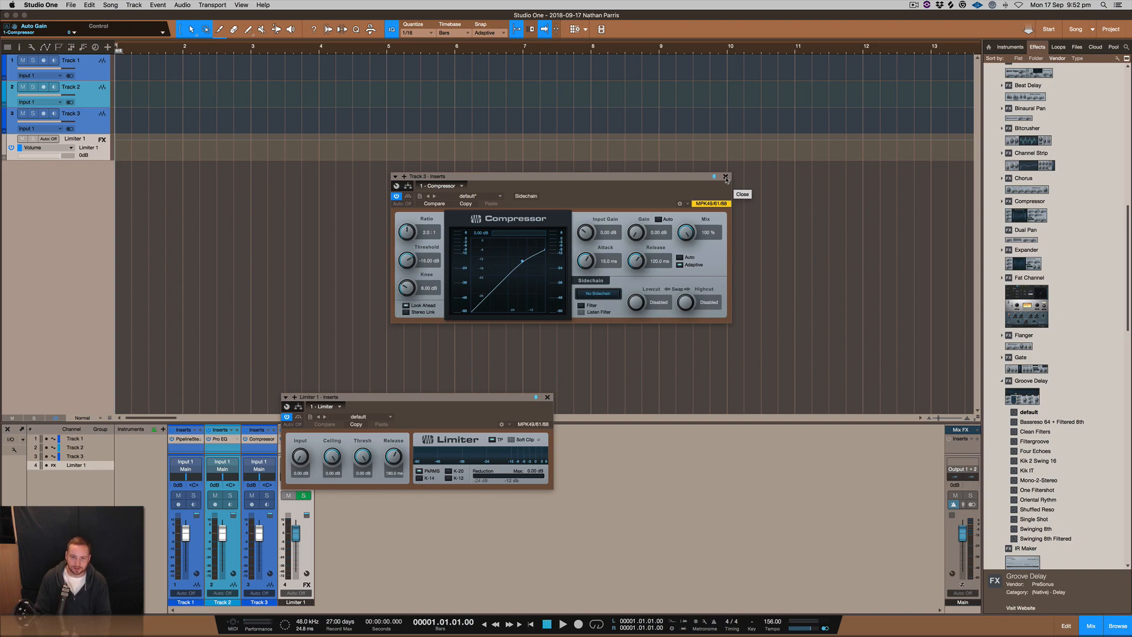
mouse_move(725, 178)
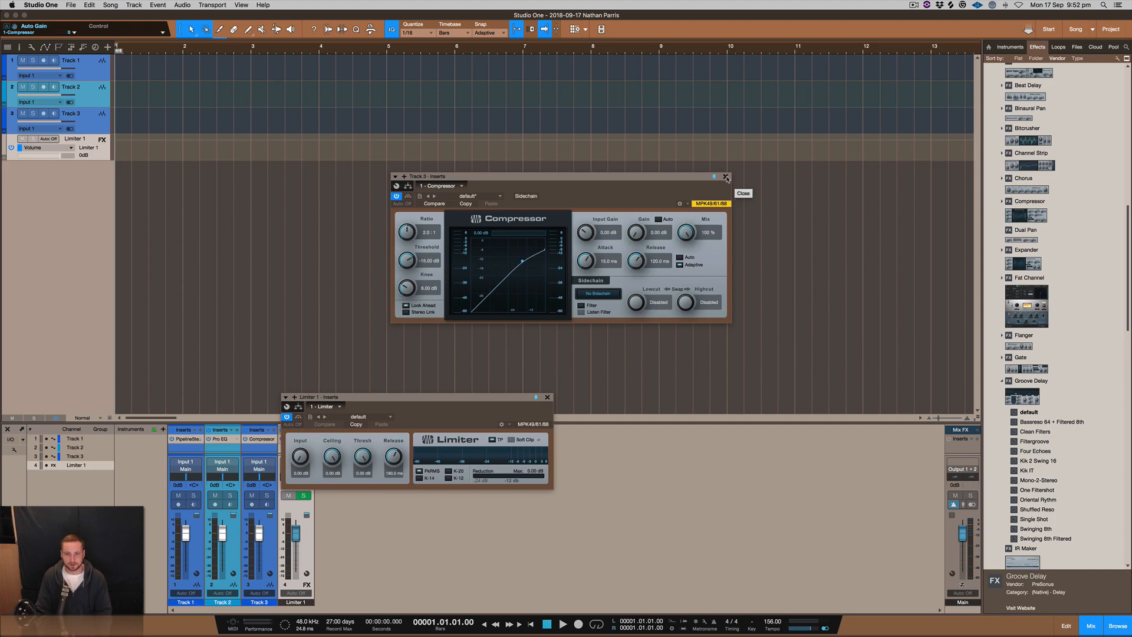
Close the Track 3 Compressor, then toggle true peak limiting and switch on Soft Clip in the Limiter
left_click(726, 177)
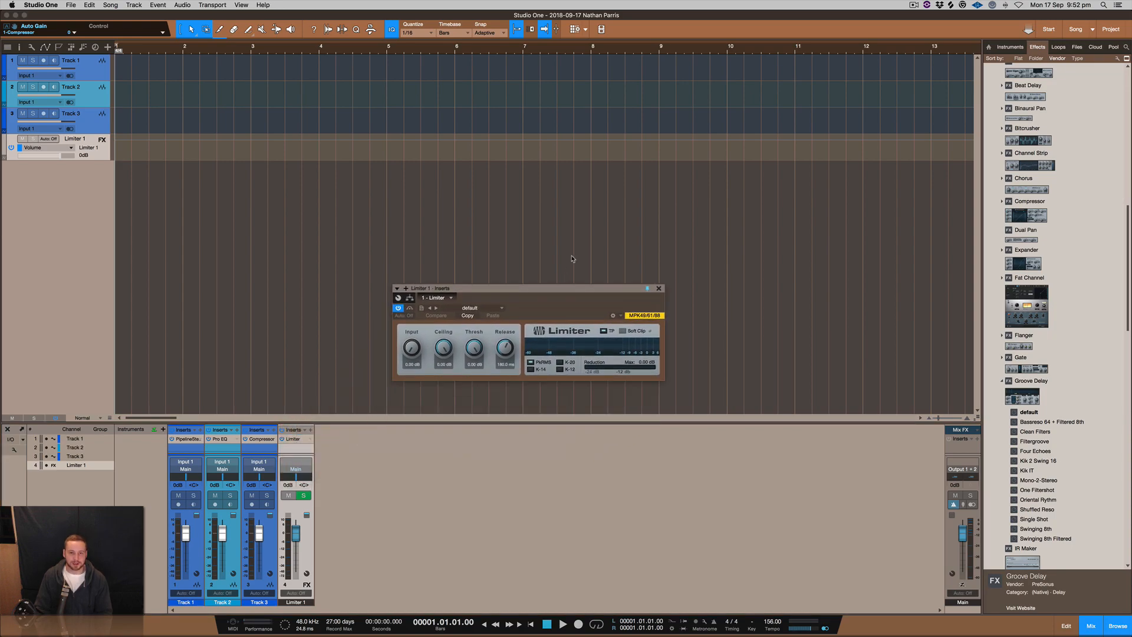
left_click_drag(527, 288, 548, 221)
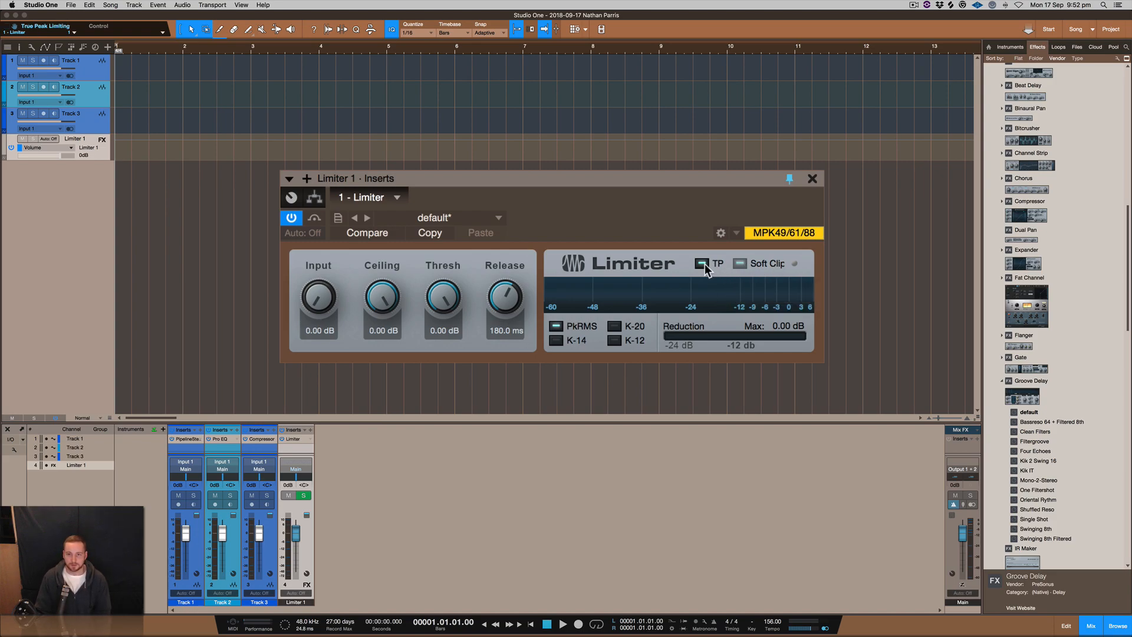
left_click(740, 268)
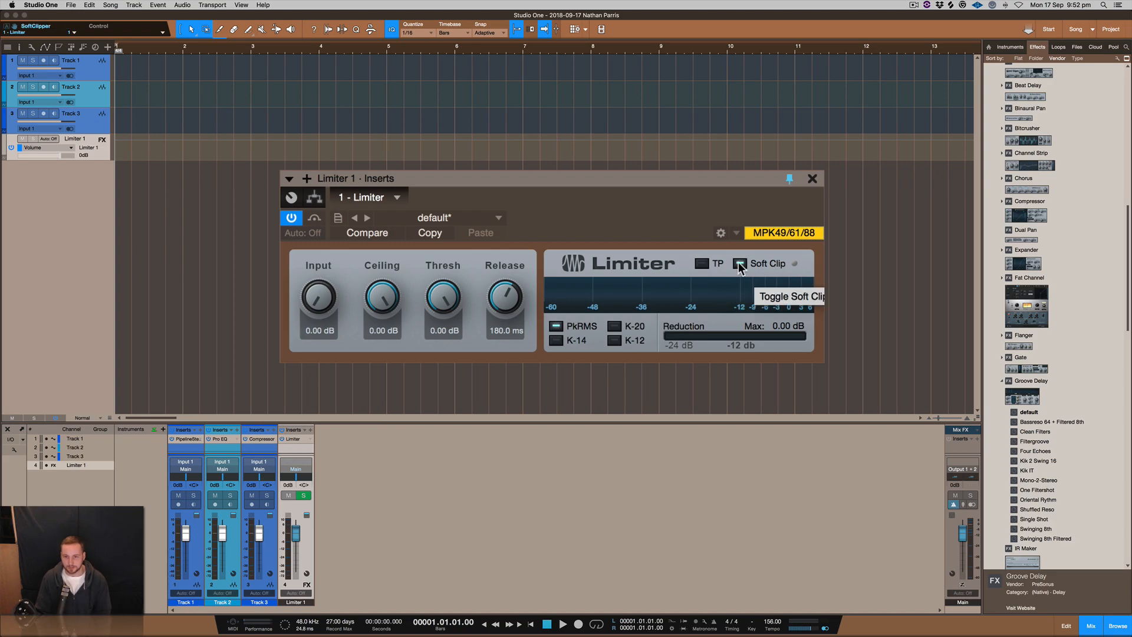
left_click(741, 263)
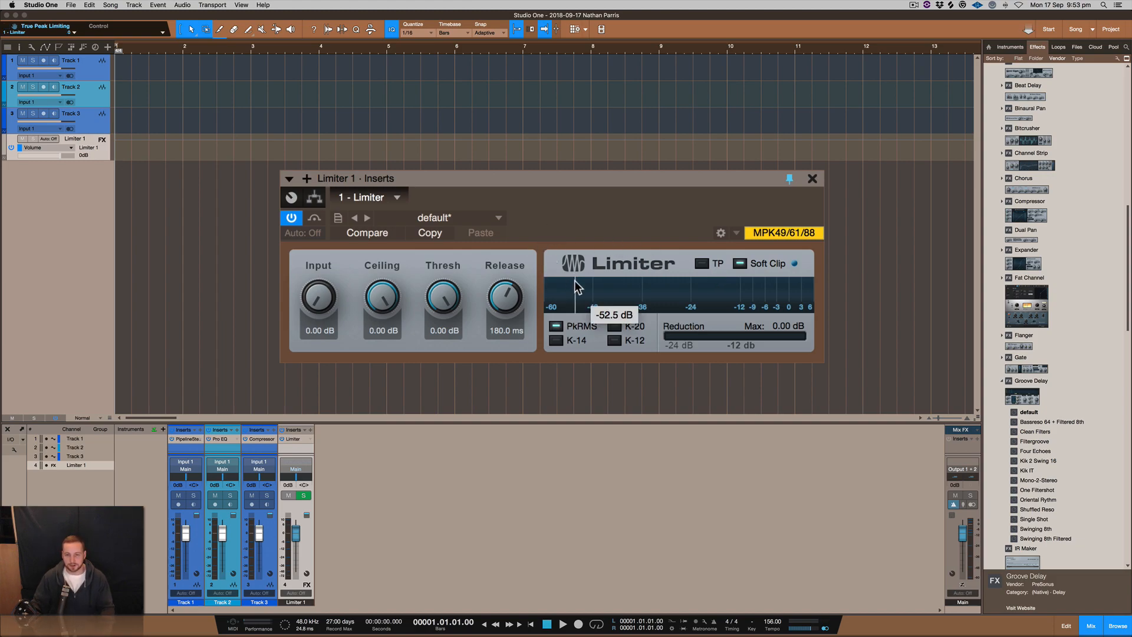
mouse_move(679, 208)
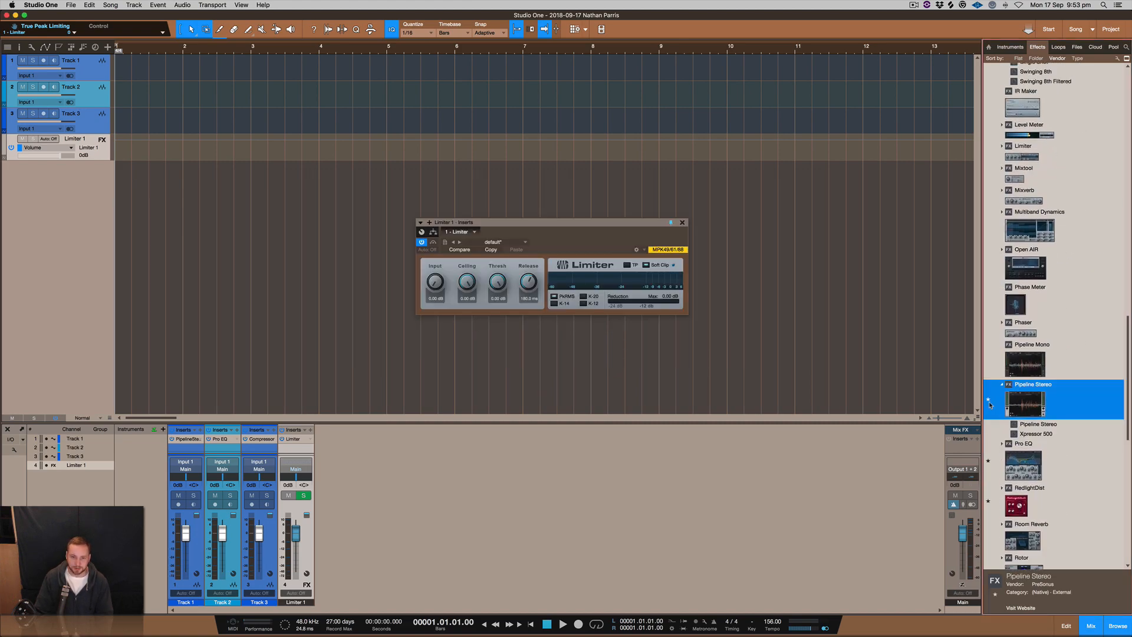
Select the Track 1 channel and close the Limiter editor, leaving no plugin windows open
left_click(185, 439)
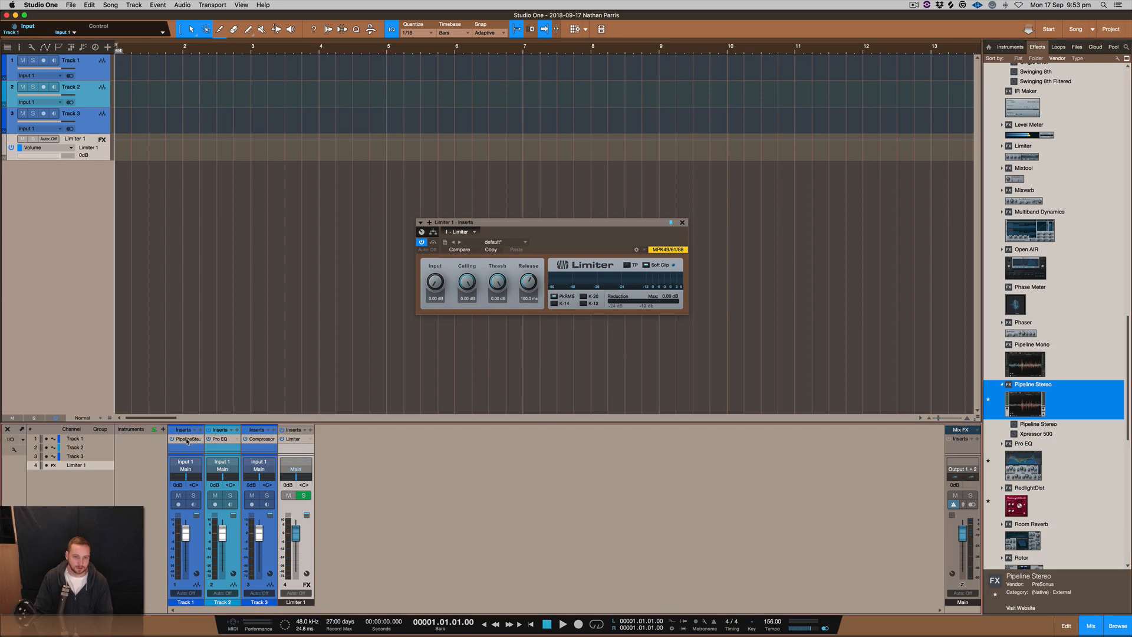
left_click(187, 438)
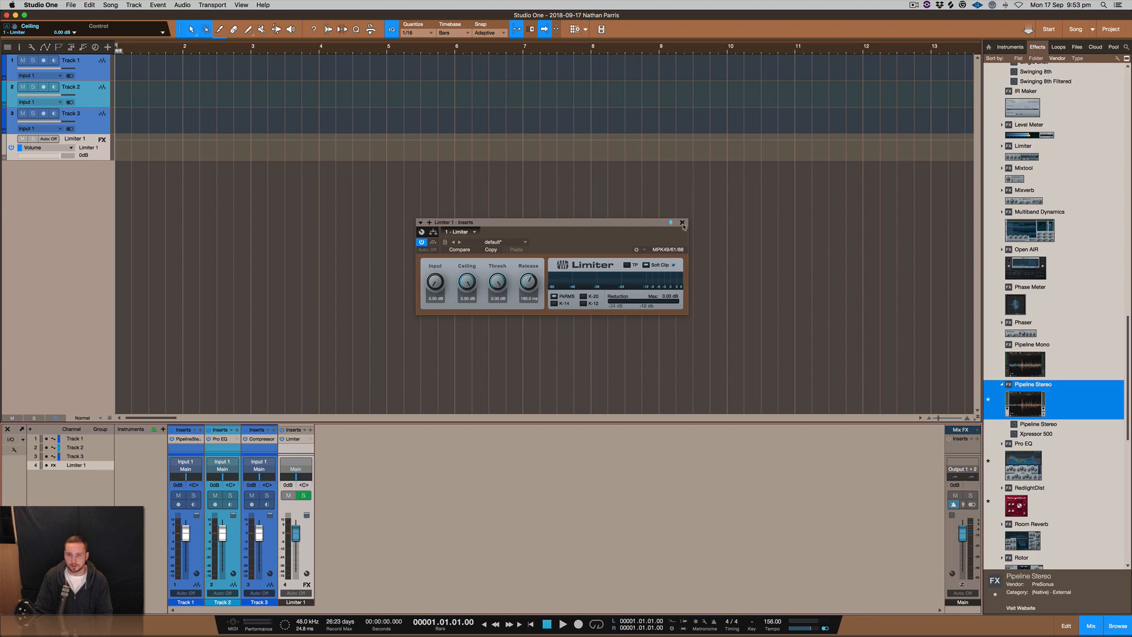
left_click(681, 223)
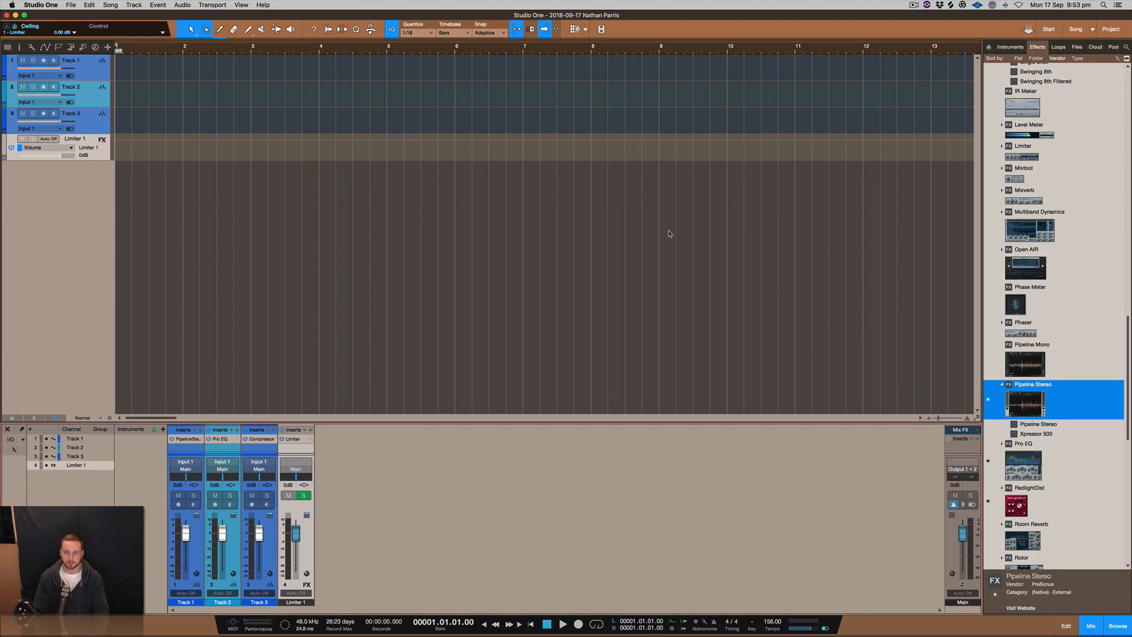
scroll("down", 3)
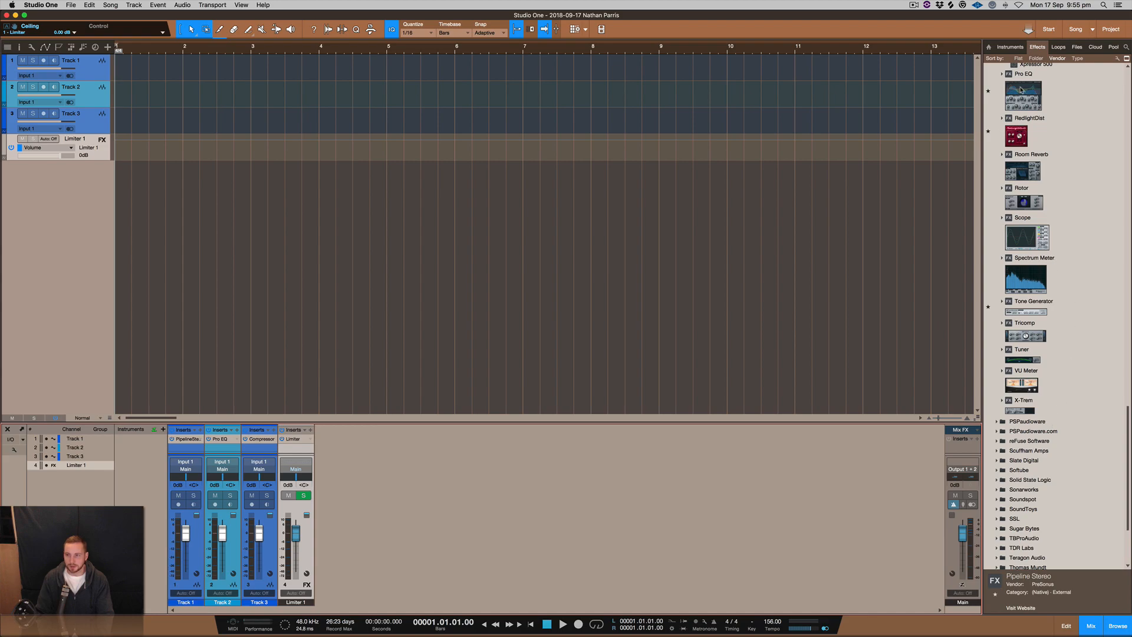
Add Room Reverb from the Effects browser on a new effects channel, then close its editor
left_click(1032, 153)
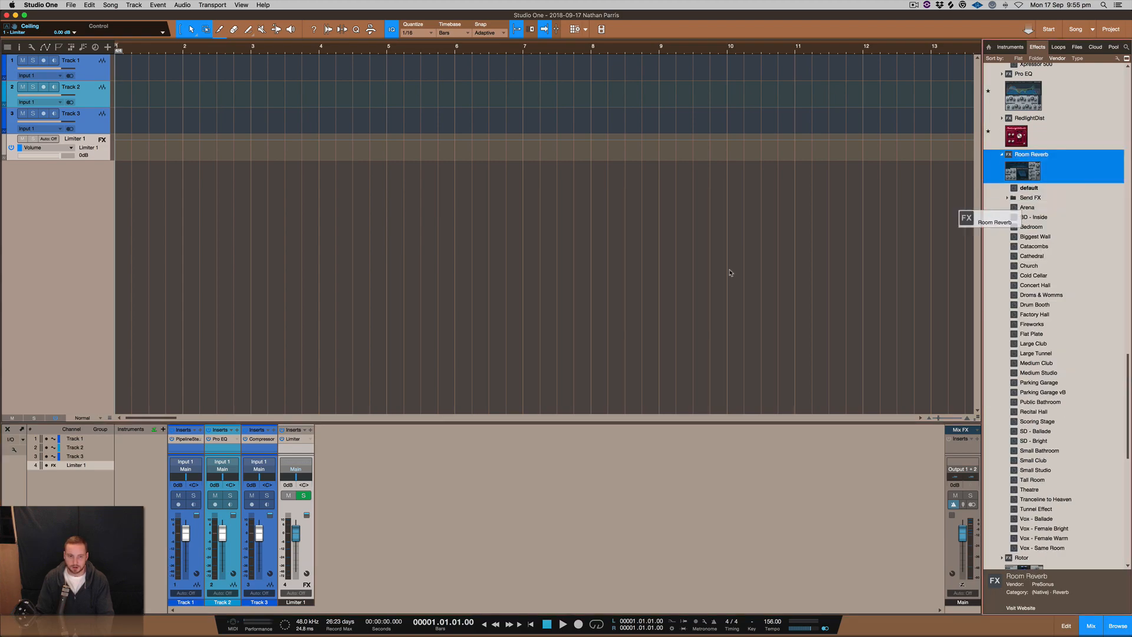
double_click(1031, 154)
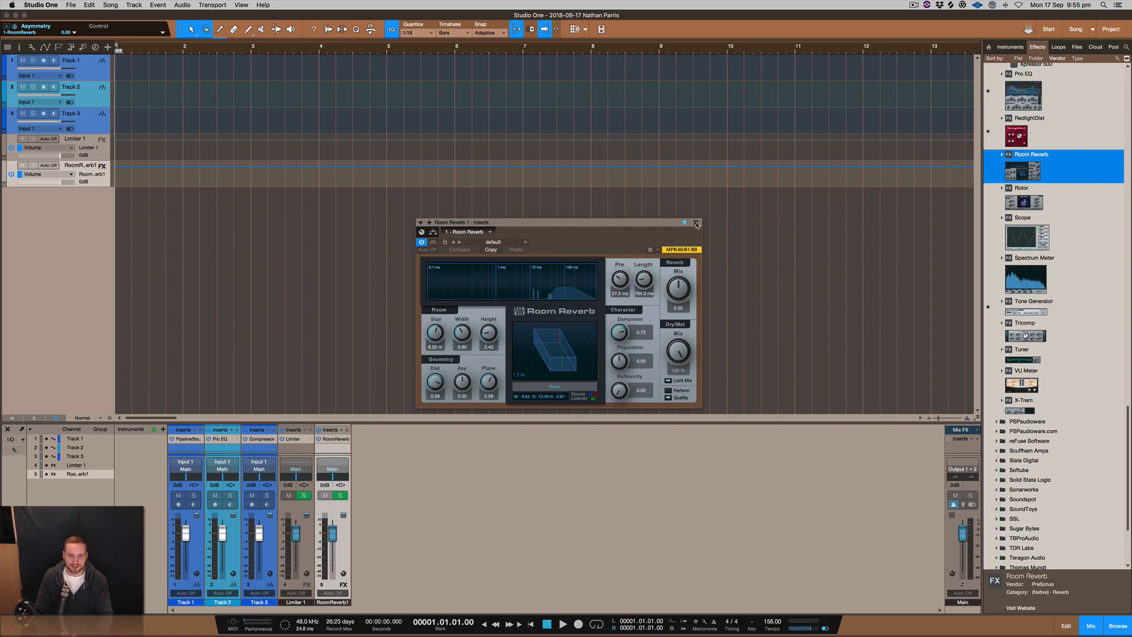
left_click(695, 223)
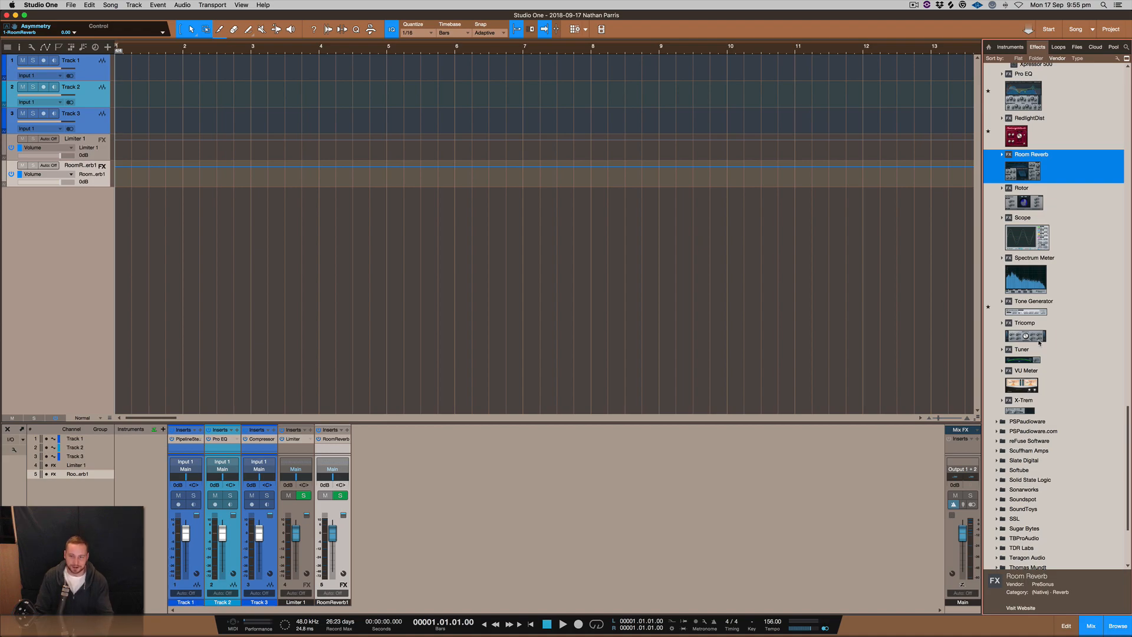
scroll("down", 3)
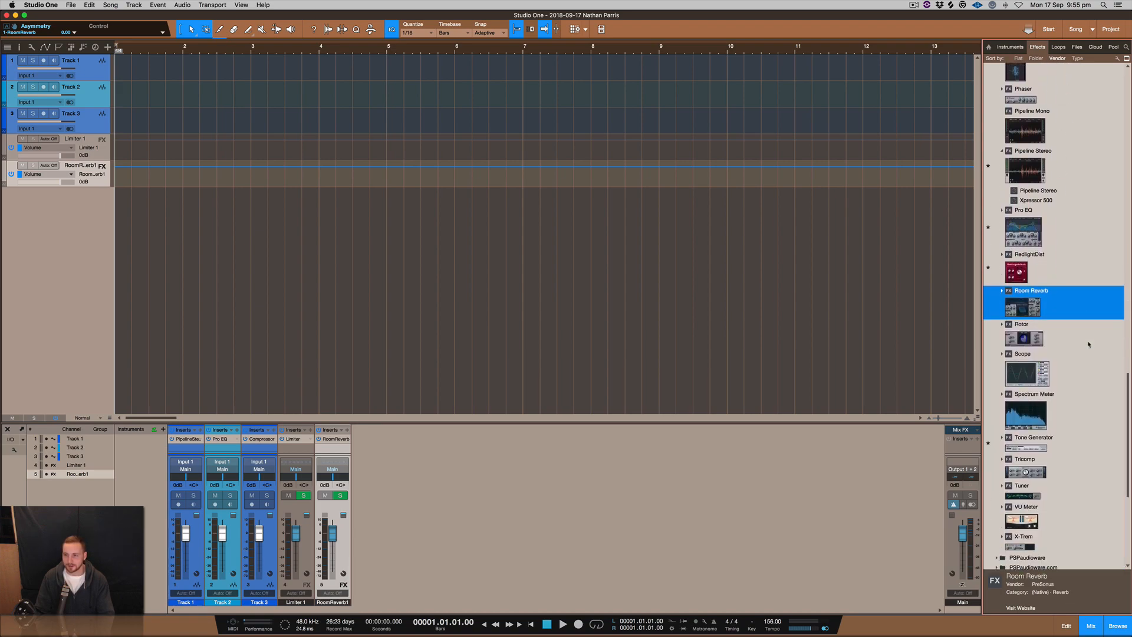
Add a VU Meter effects channel and nudge its Scale knob
scroll("down", 3)
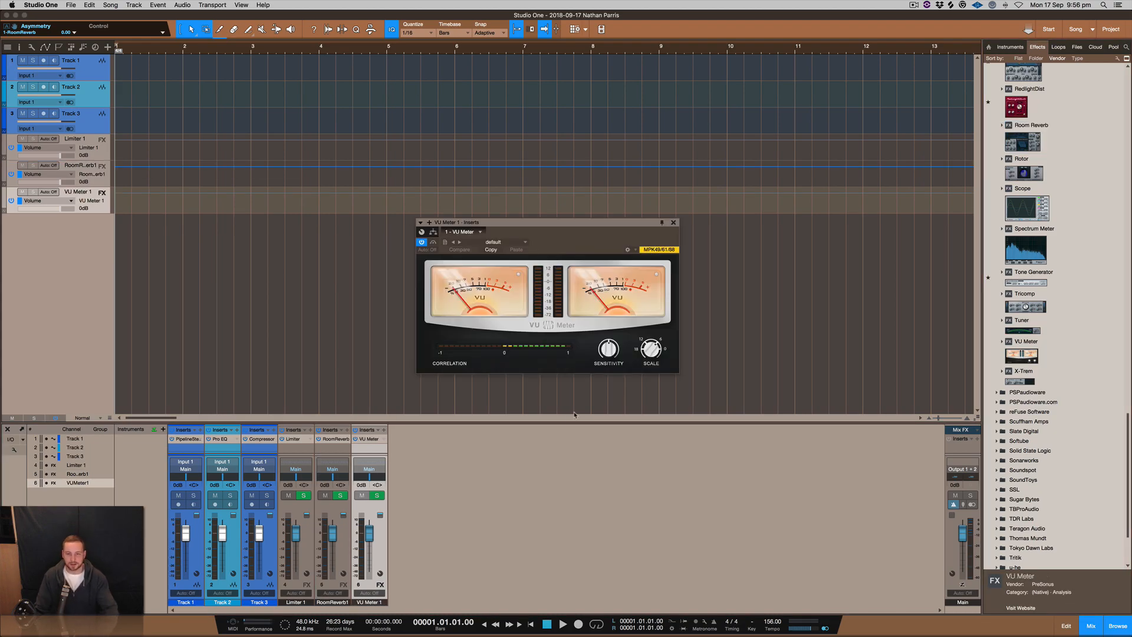
mouse_move(606, 378)
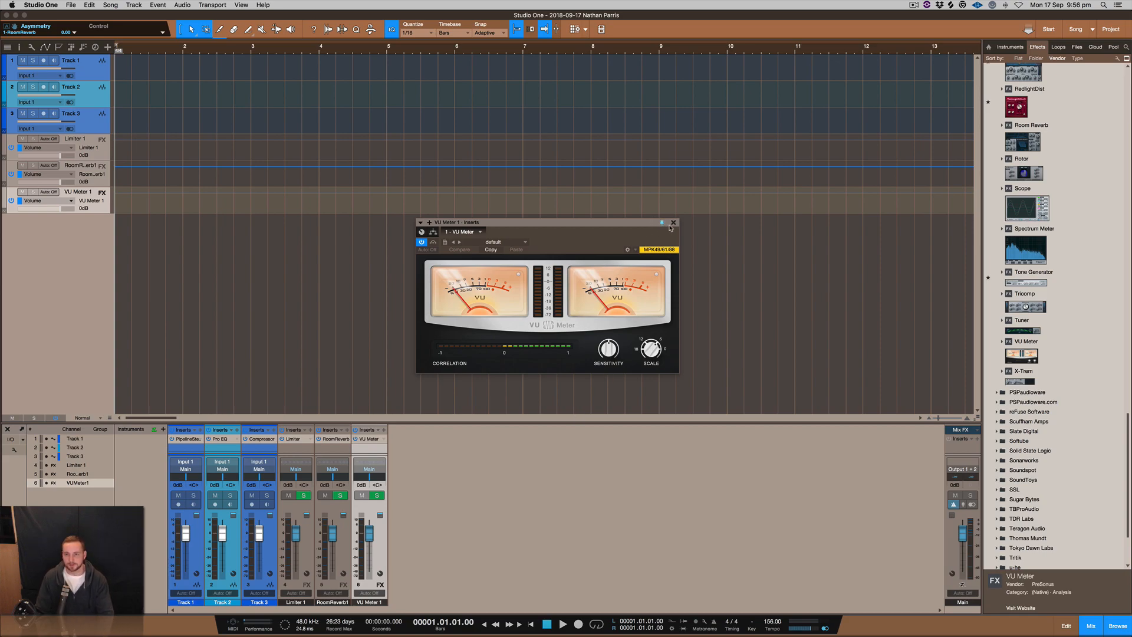
mouse_move(672, 222)
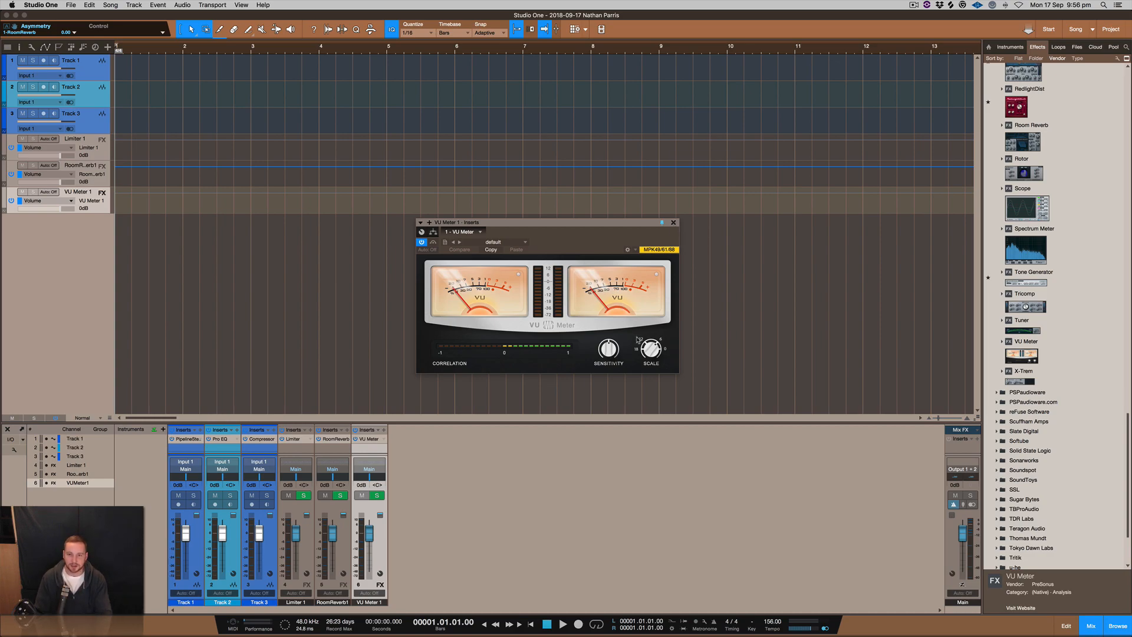
left_click_drag(651, 349, 651, 340)
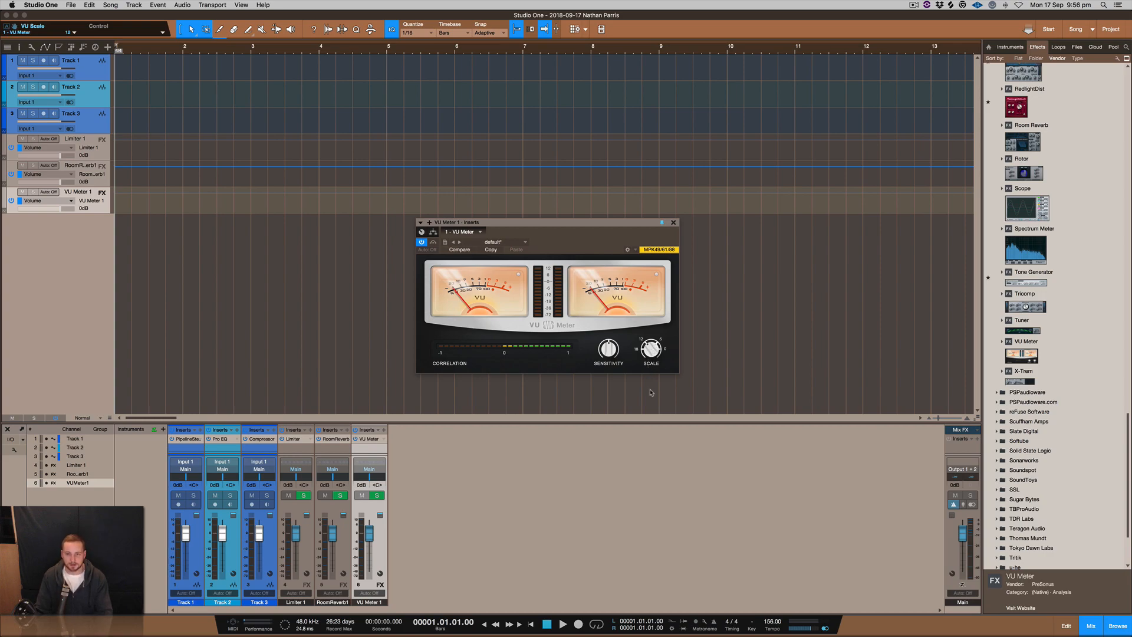